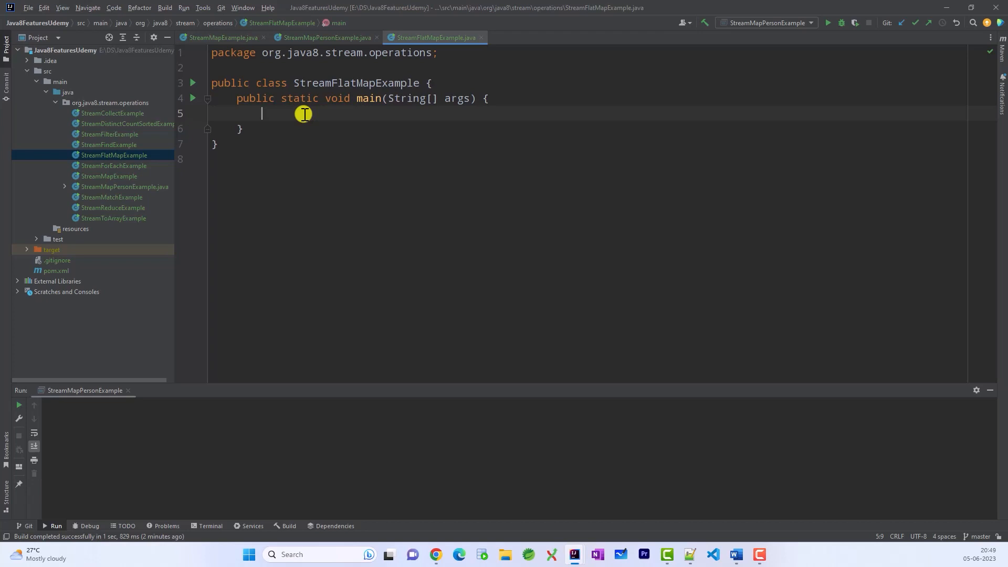
Step: Type an outer Arrays.asList holding Arrays.asList(1,2,3), (4,5,6) and (7,8,9) in main
text(A)
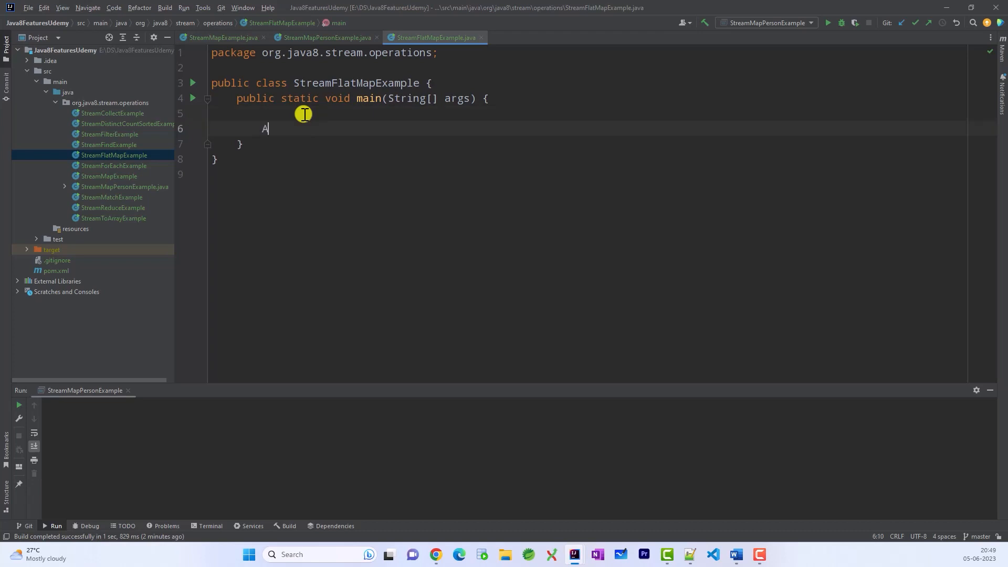
text(rrays.)
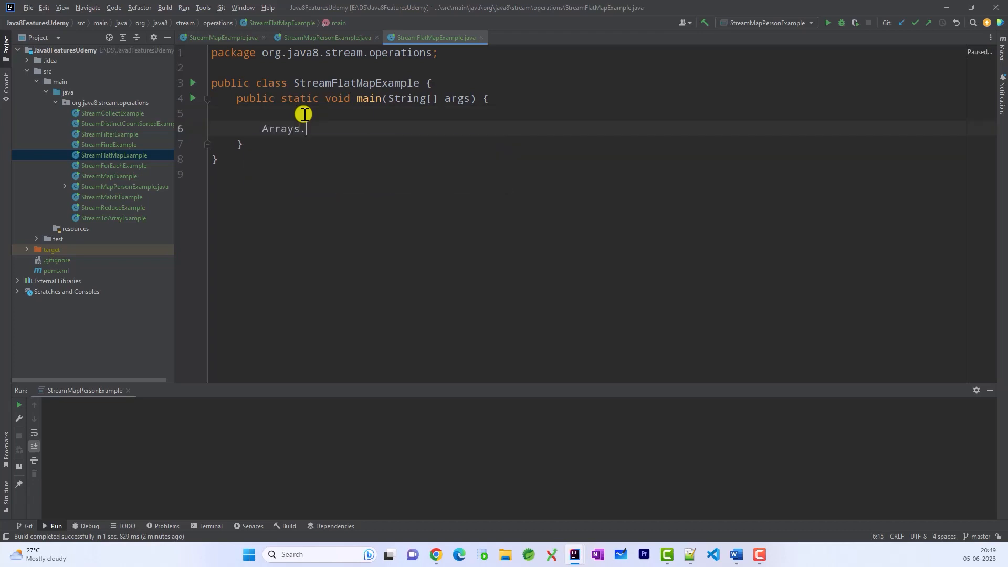
text(asList())
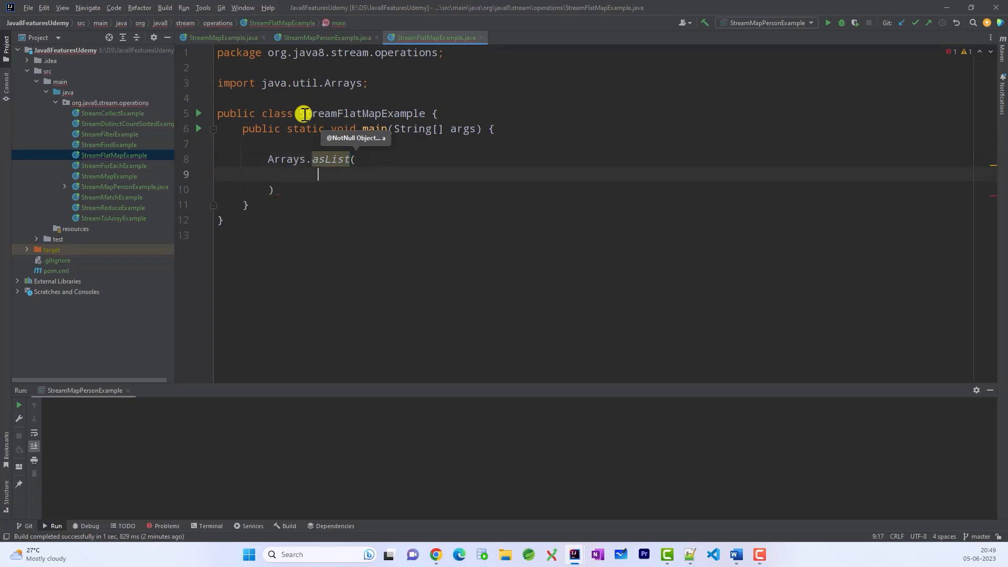
text(Arrays)
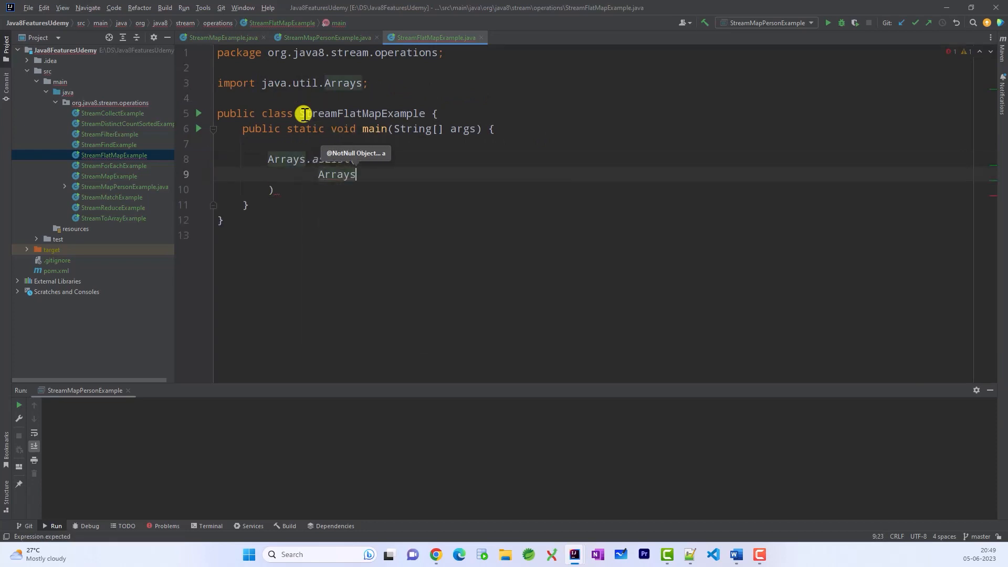
text(.asList())
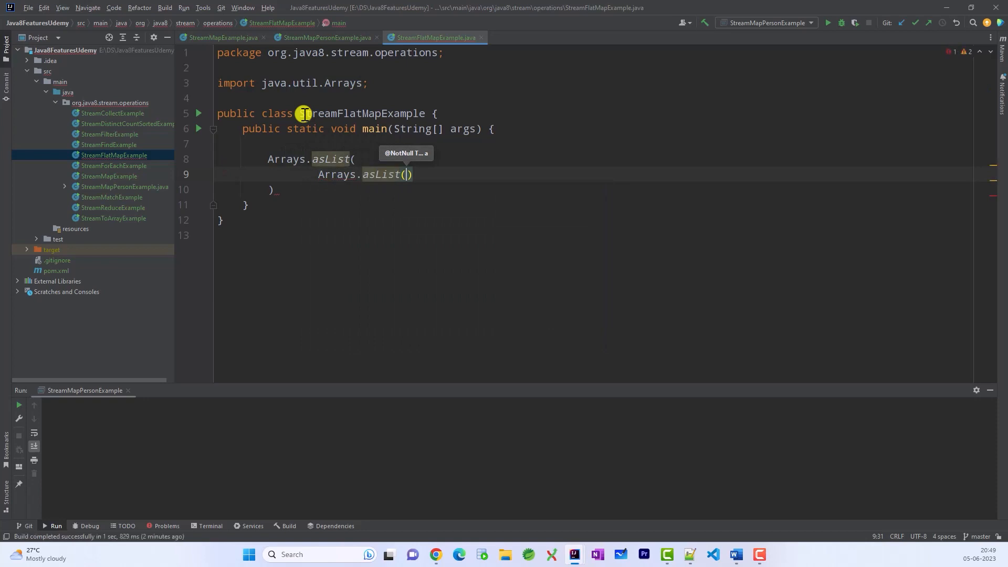
text(1,2,3)
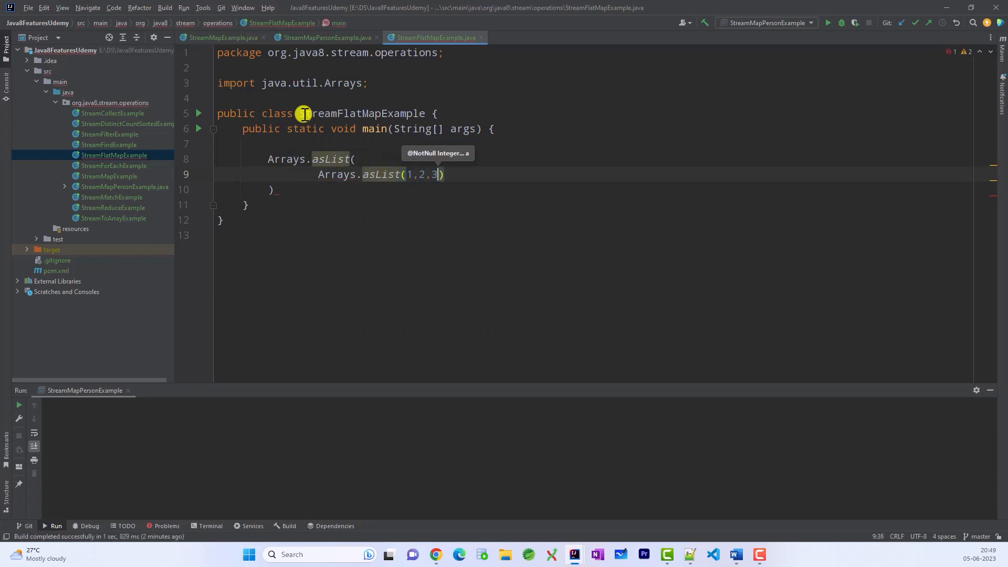
text(,)
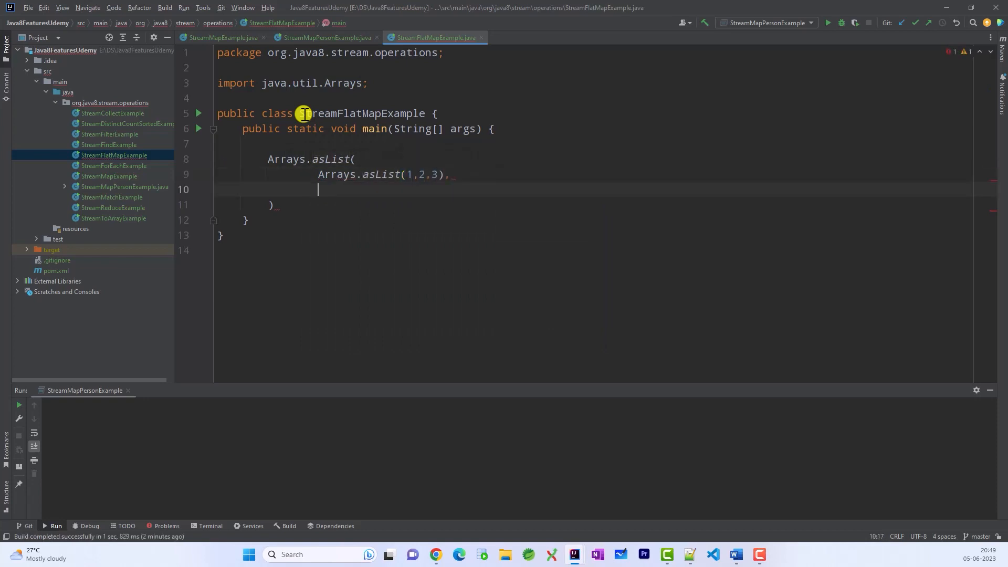
text(Arrays)
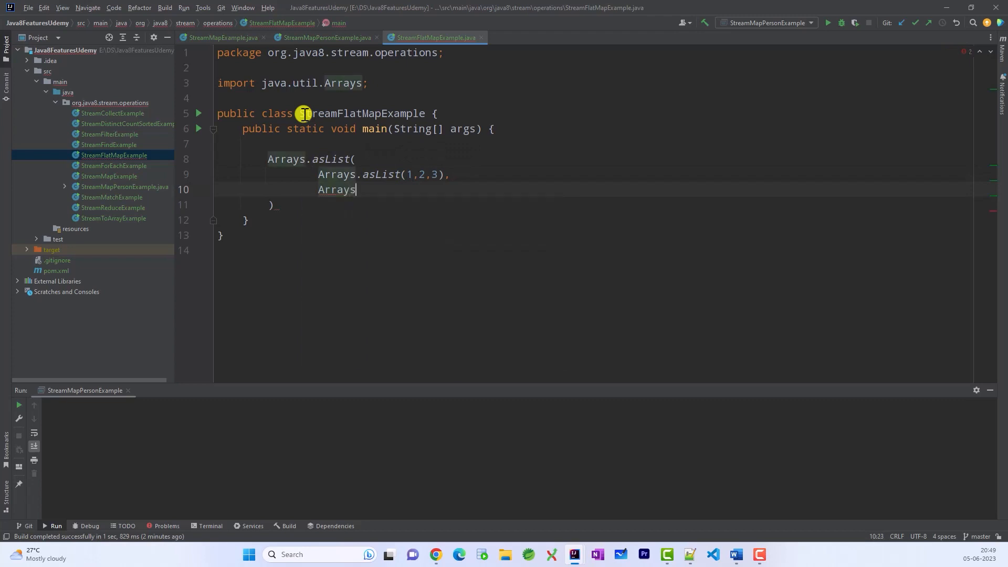
text(.asList()
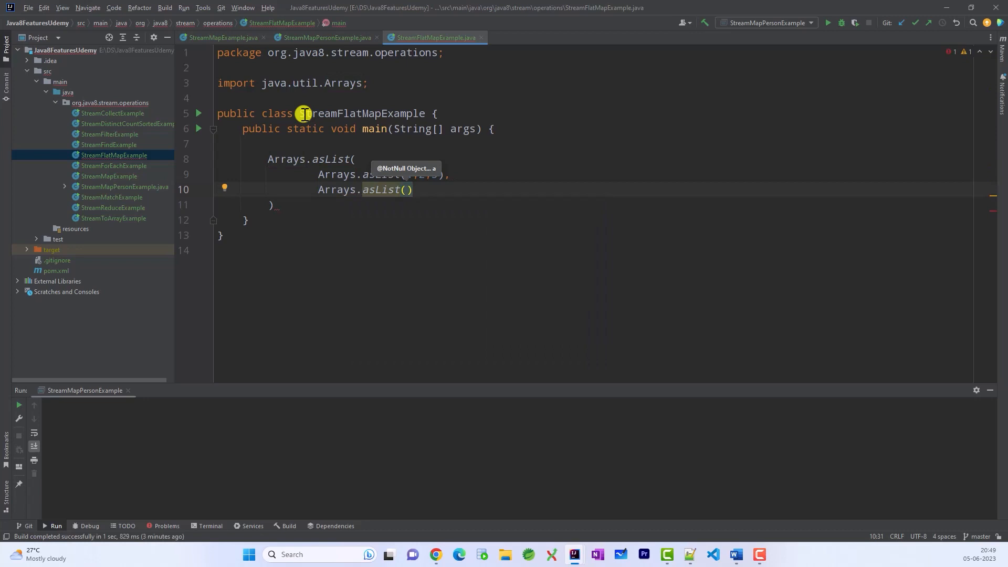
text(4,5,6)
text(A)
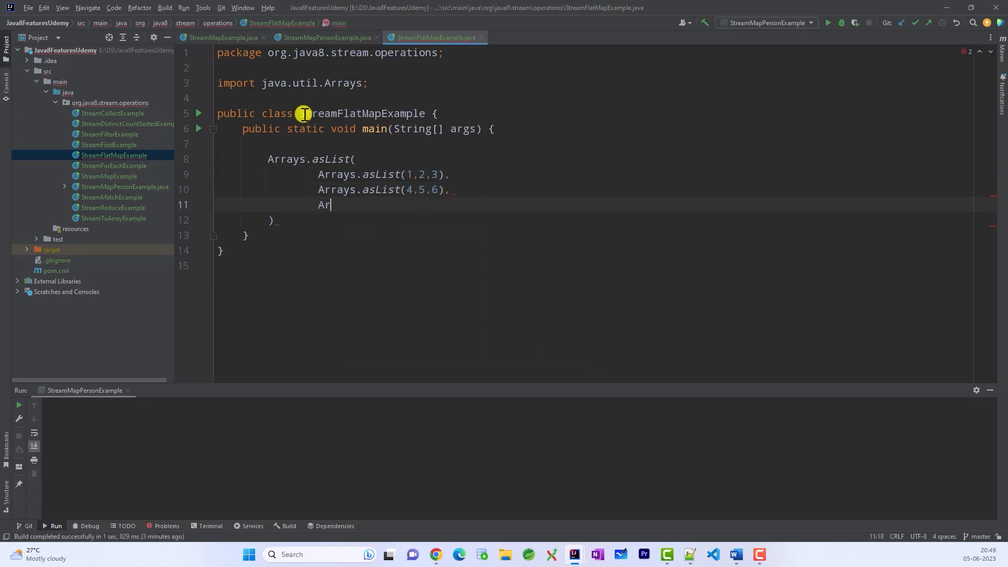
text(rays.asList())
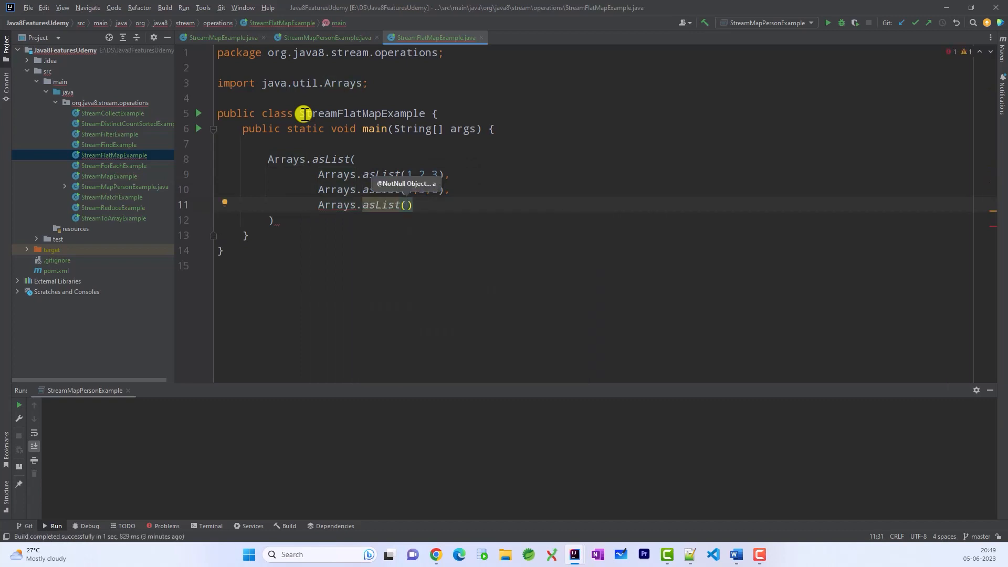
text(7,8,9)
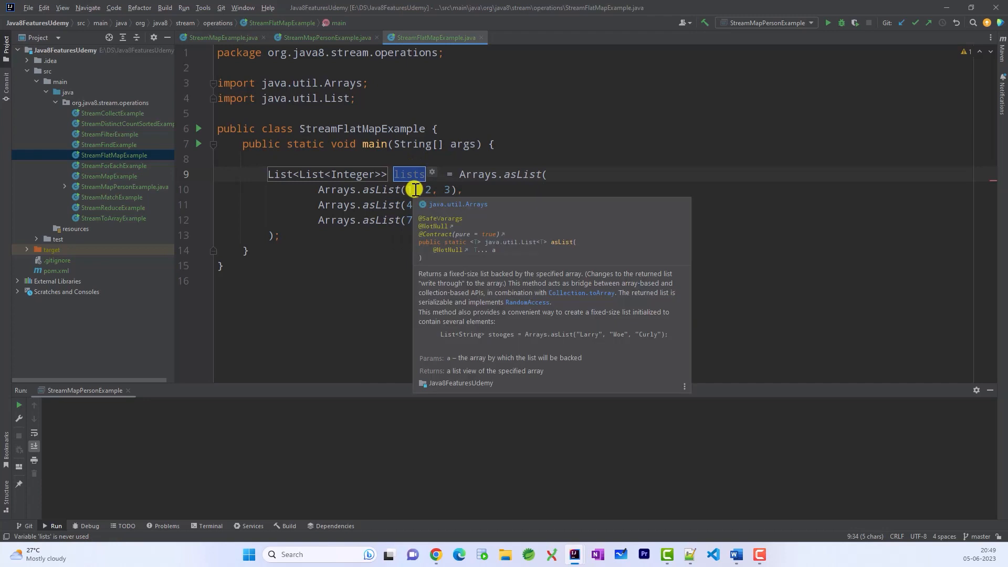
Step: Name the nested list variable numberLists and leave an empty line below the statement
text(numberLists)
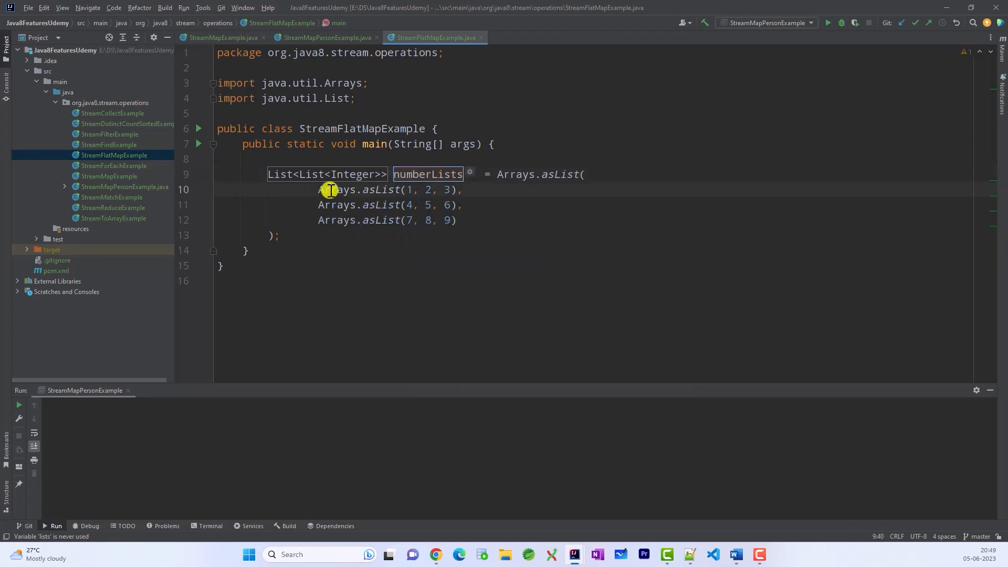
double_click(327, 175)
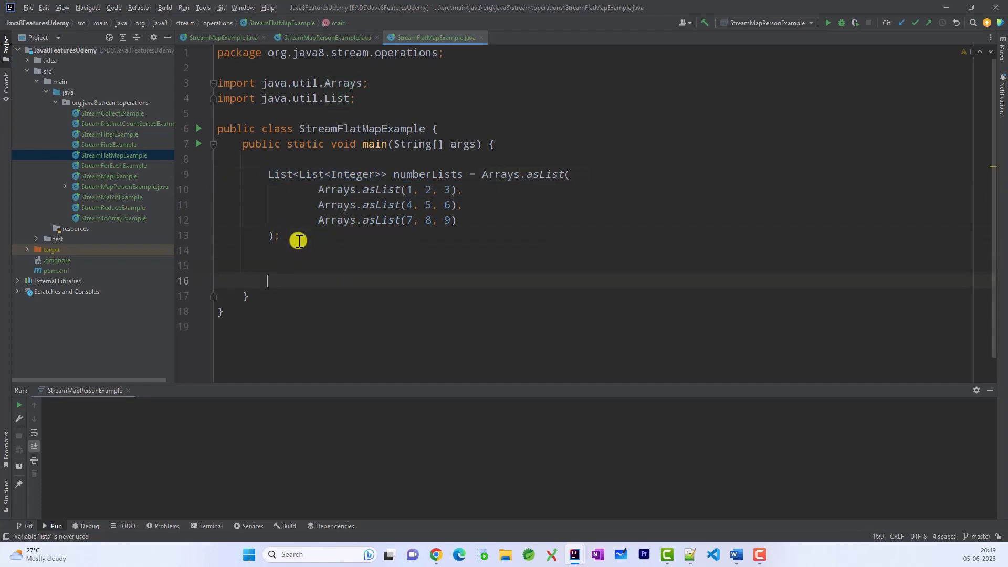
drag(318, 189, 450, 221)
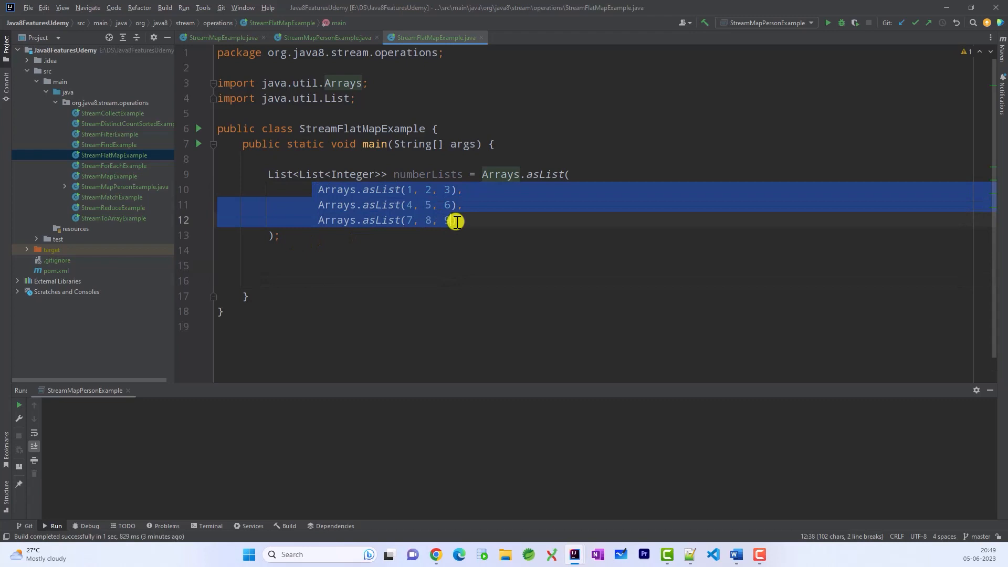
click(267, 266)
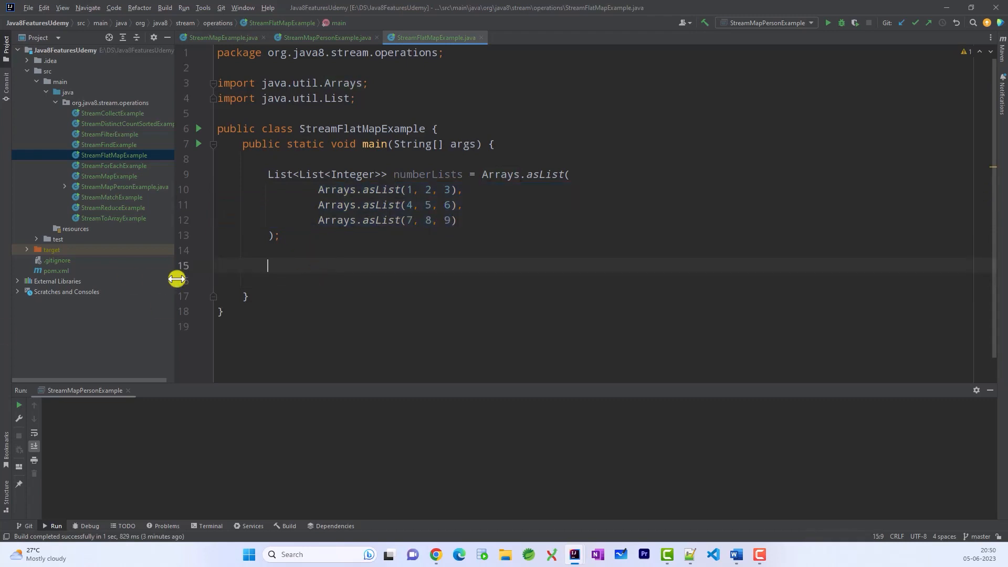
mouse_move(300, 286)
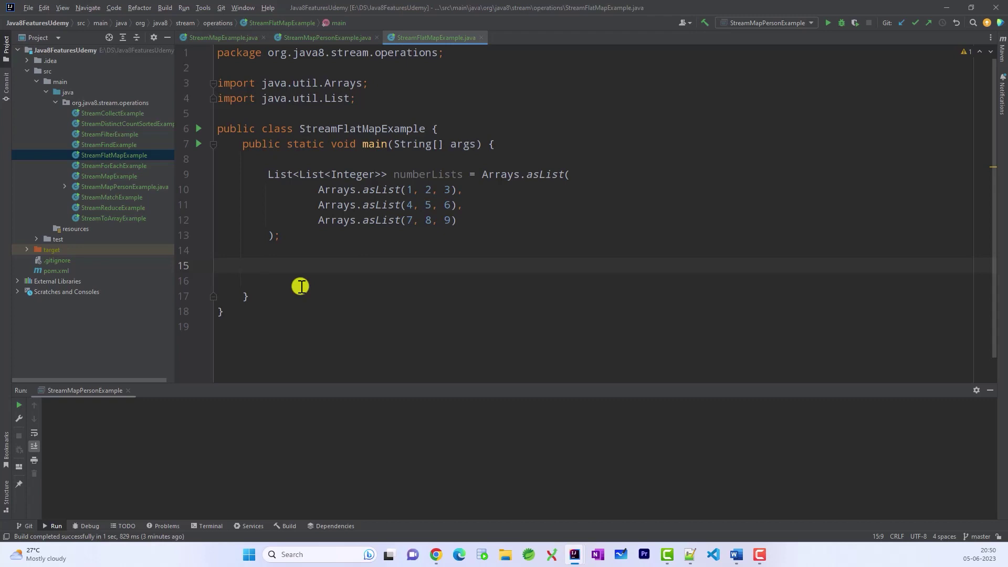
Step: Write numberLists.stream(), flatMap with List::stream, then .collect(Collectors.toList()) on a new line
text(numberLists)
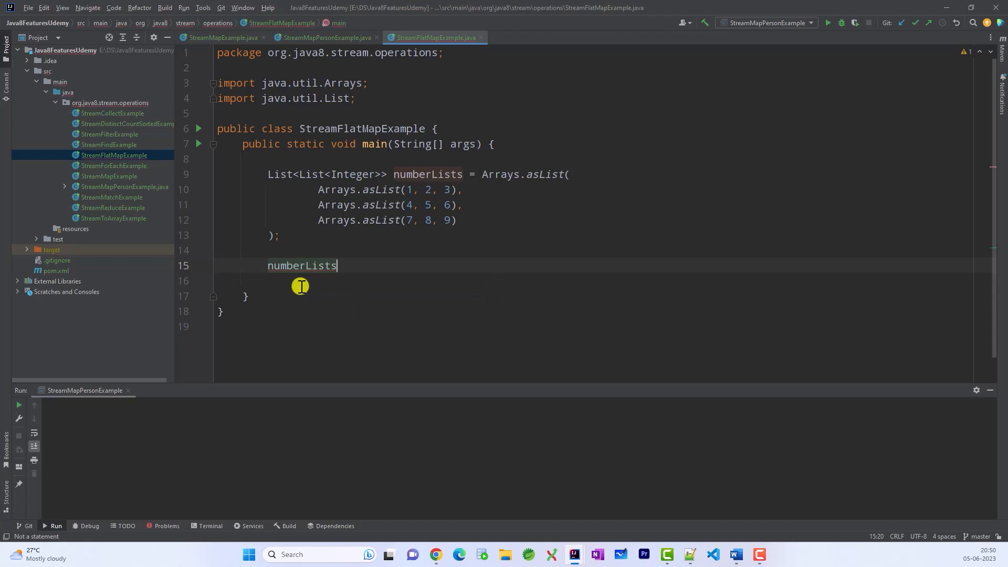
text(.stream())
click(597, 281)
text(.flatMap()
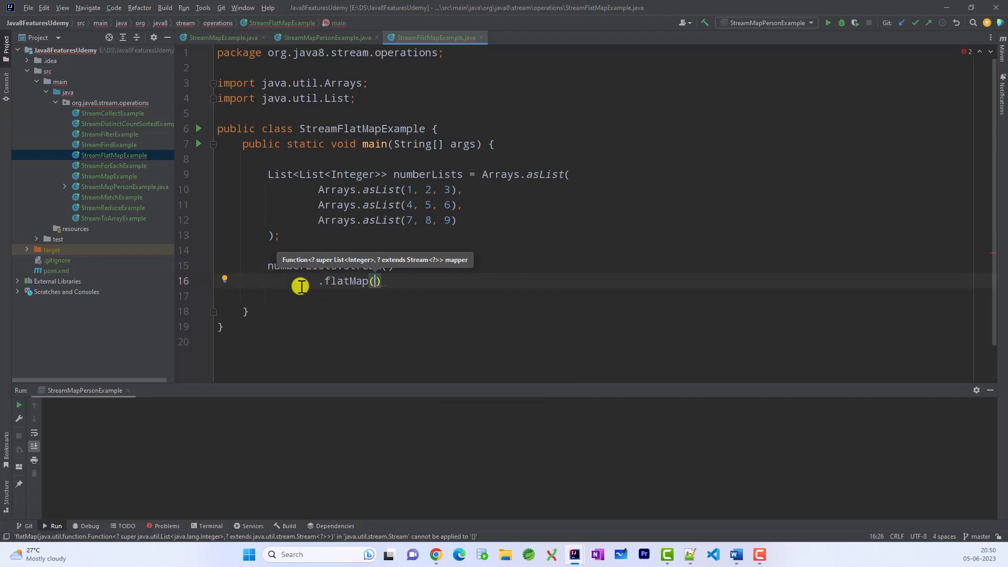
text(List)
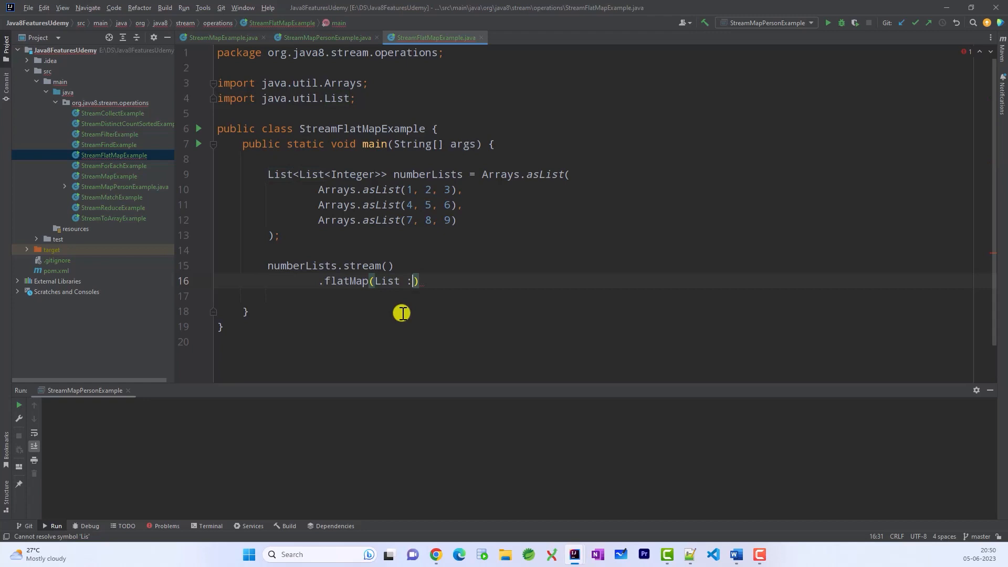
text(:stream)
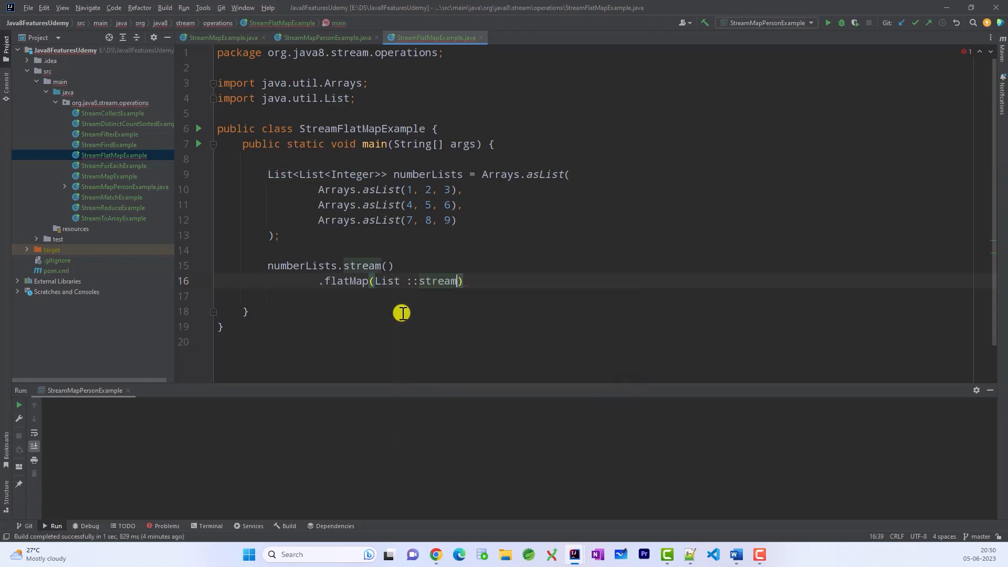
mouse_move(387, 292)
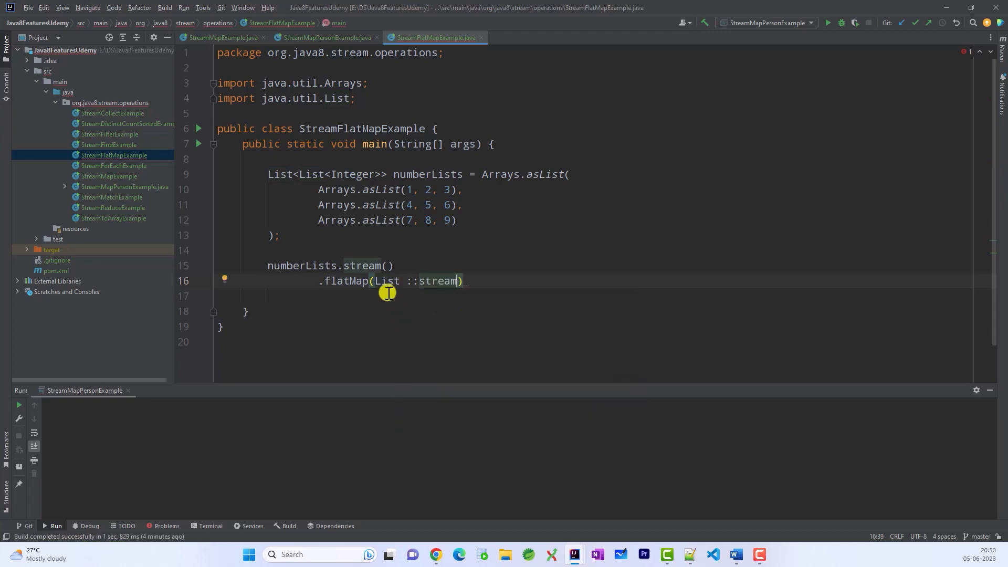
mouse_move(318, 190)
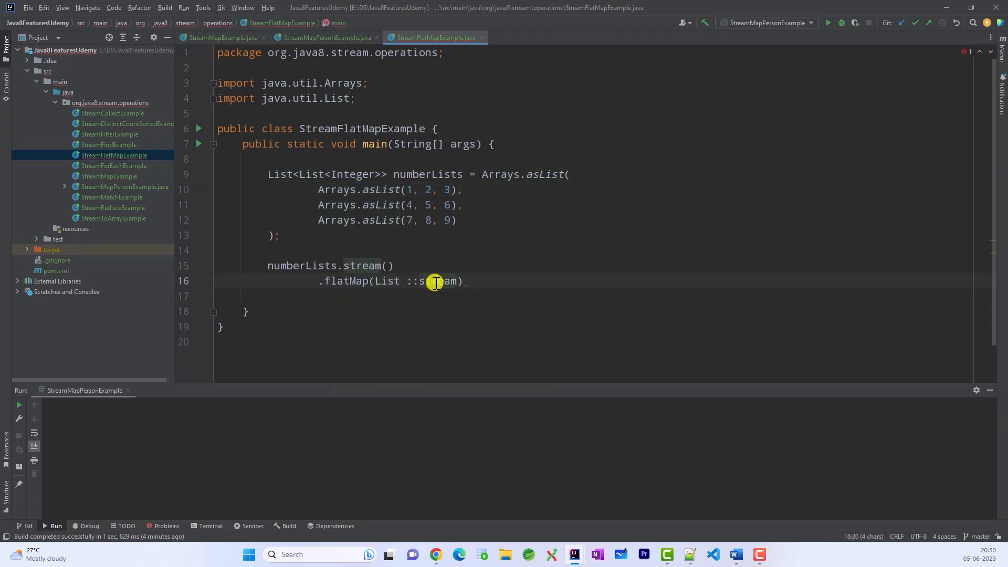
key(enter)
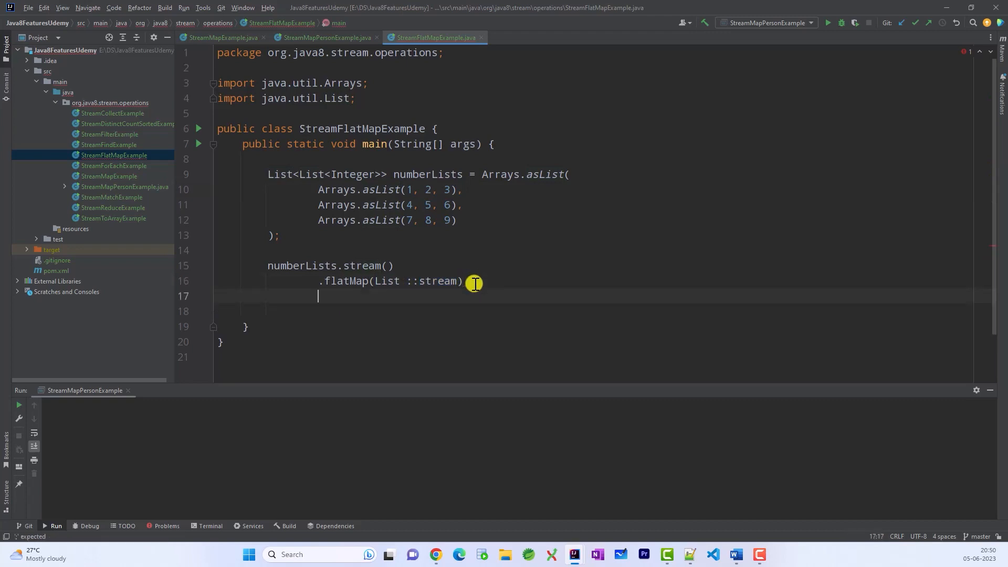
text(.collect(Collectors.toList()))
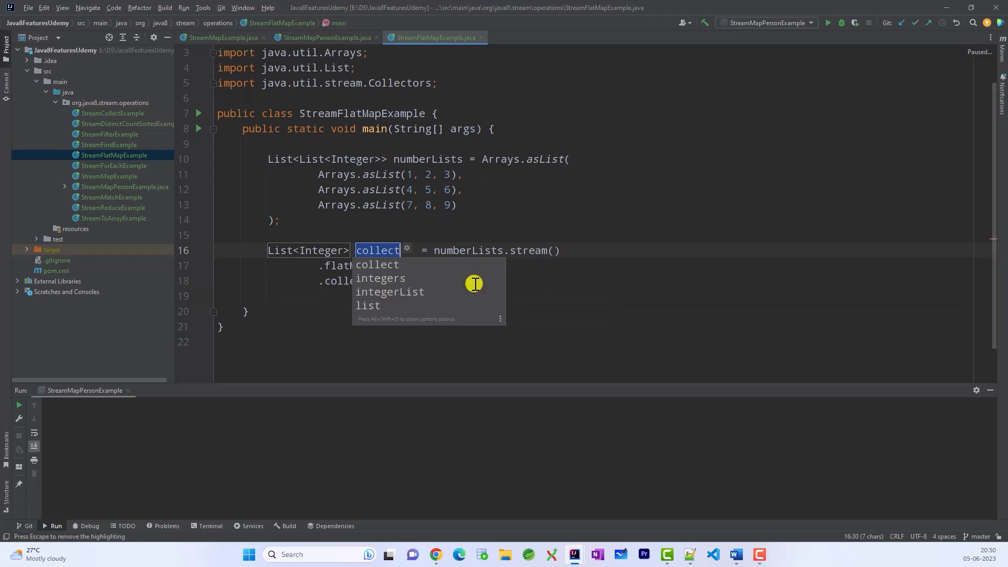
Step: Rename the collected list to numbers and add a System.out.println statement below it
text(nub)
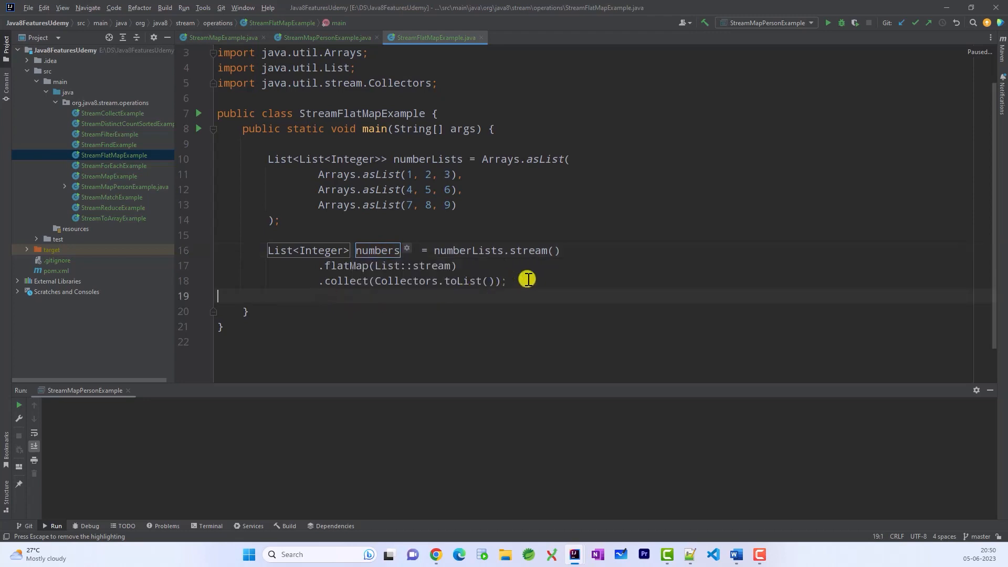
text(so)
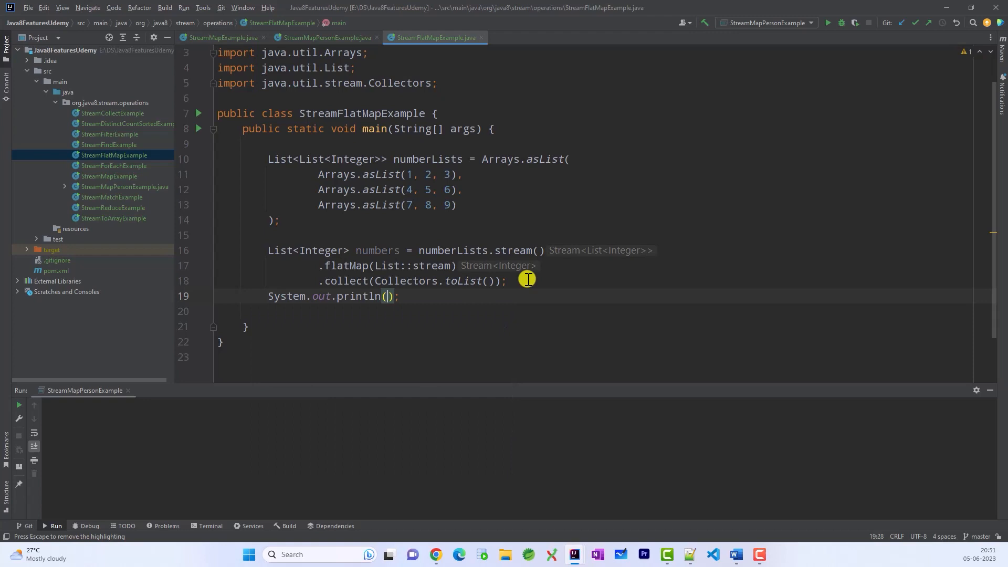
text(numberLists)
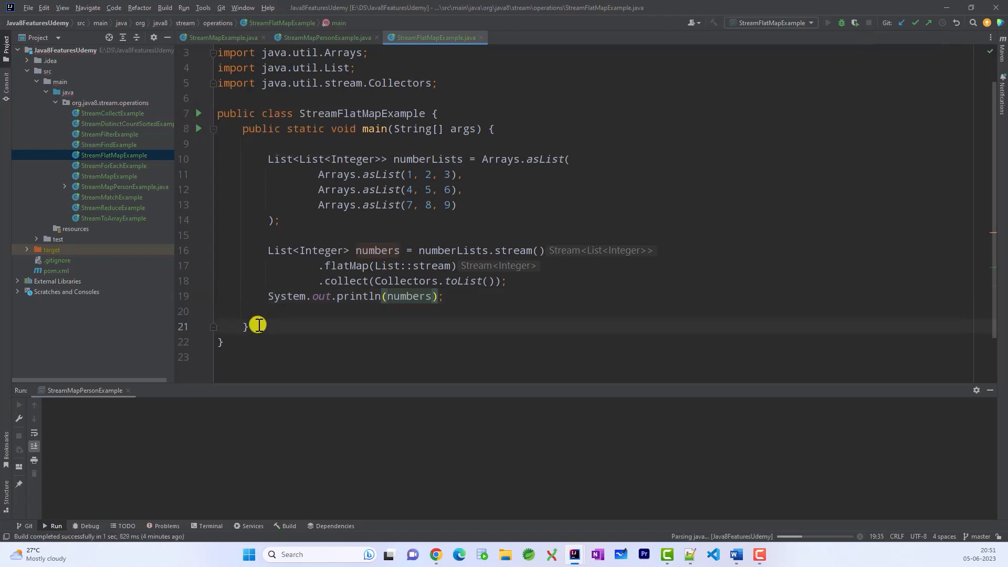
Step: Run StreamFlatMapExample and check the console shows [1, 2, 3, 4, 5, 6, 7, 8, 9]
click(828, 23)
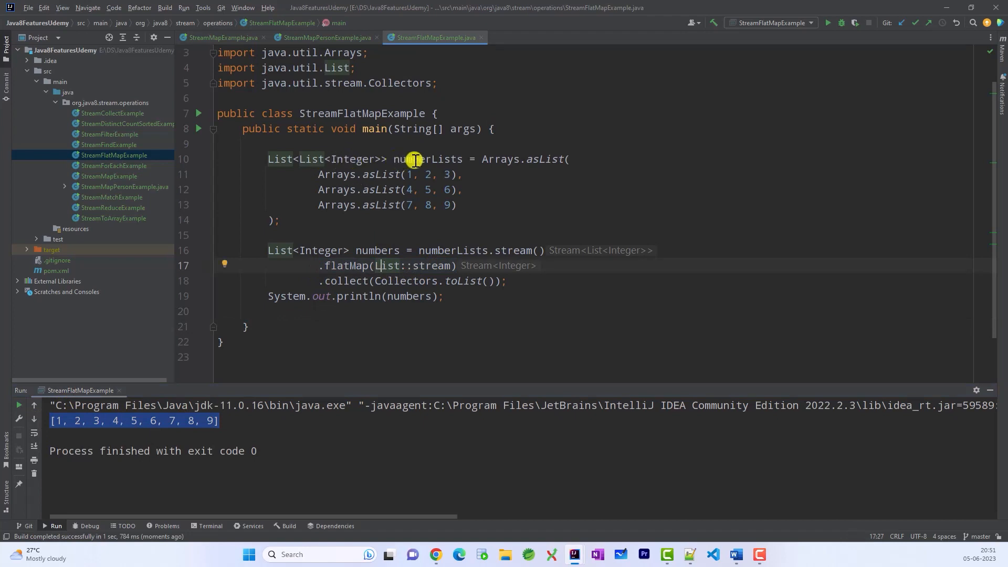
double_click(428, 159)
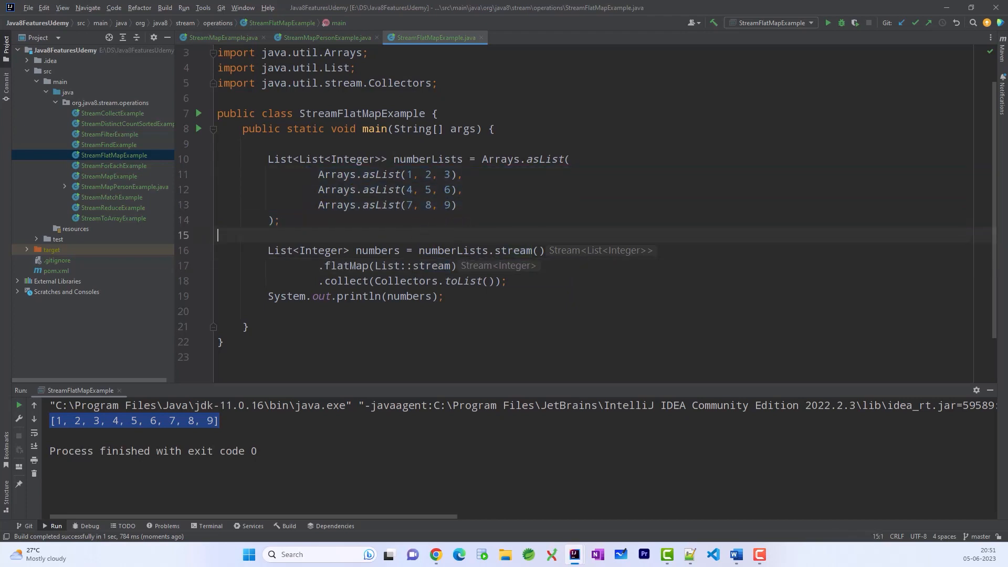
Step: Below the print statement, add a for (Integer number : numbers) loop printing each number
click(405, 311)
text(for ()
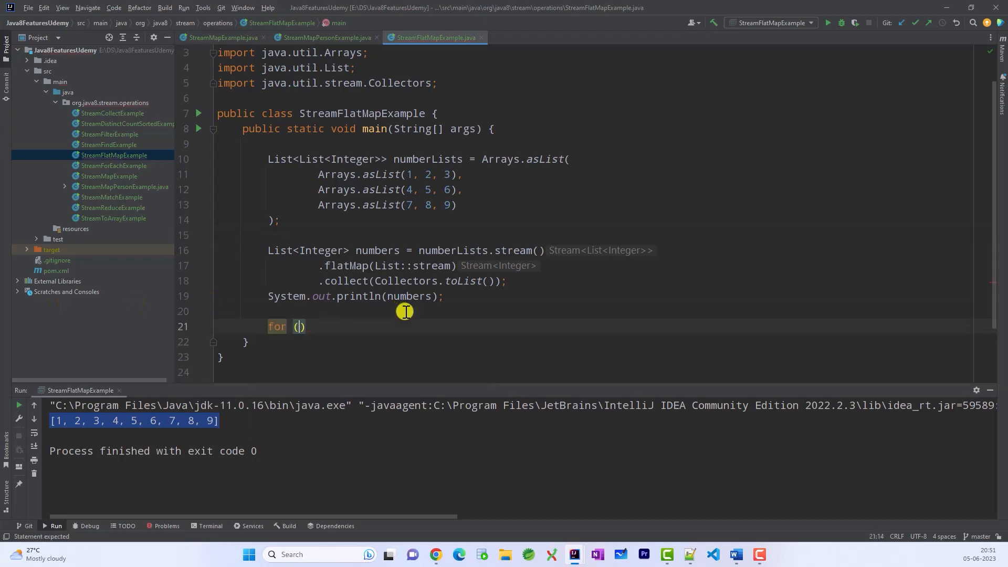
text(Integer number :)
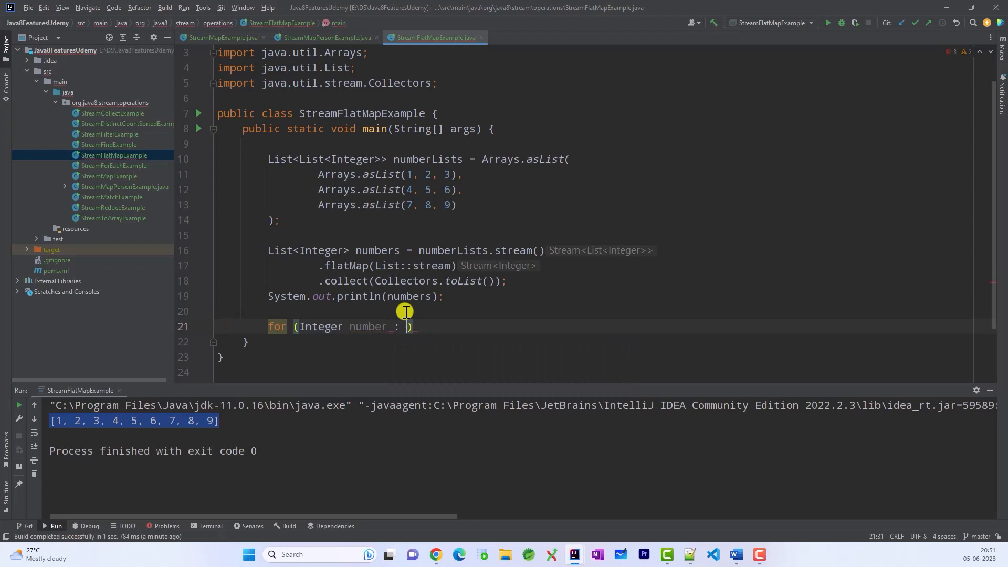
text(numbers){)
text(System.out.println(n);)
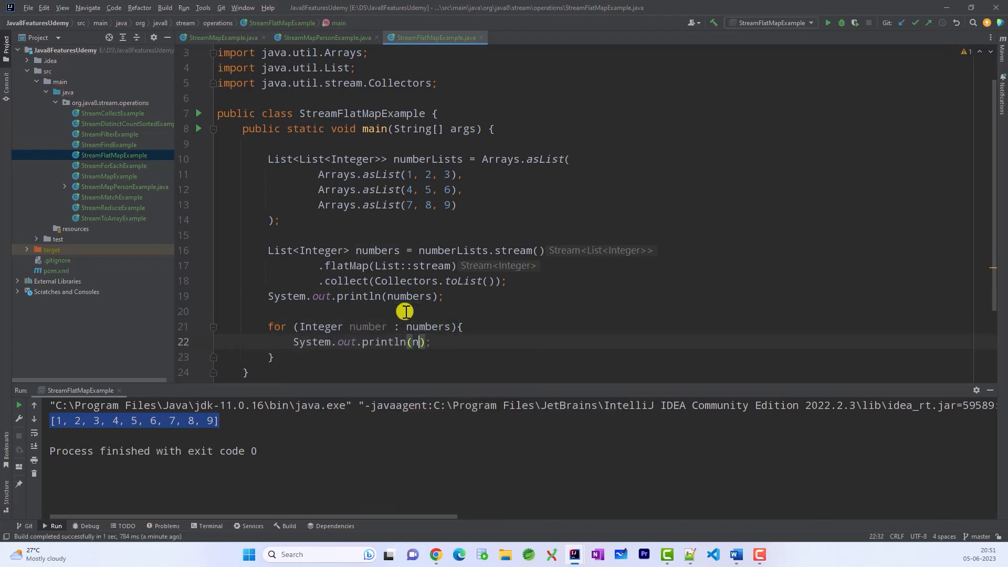
text(umber)
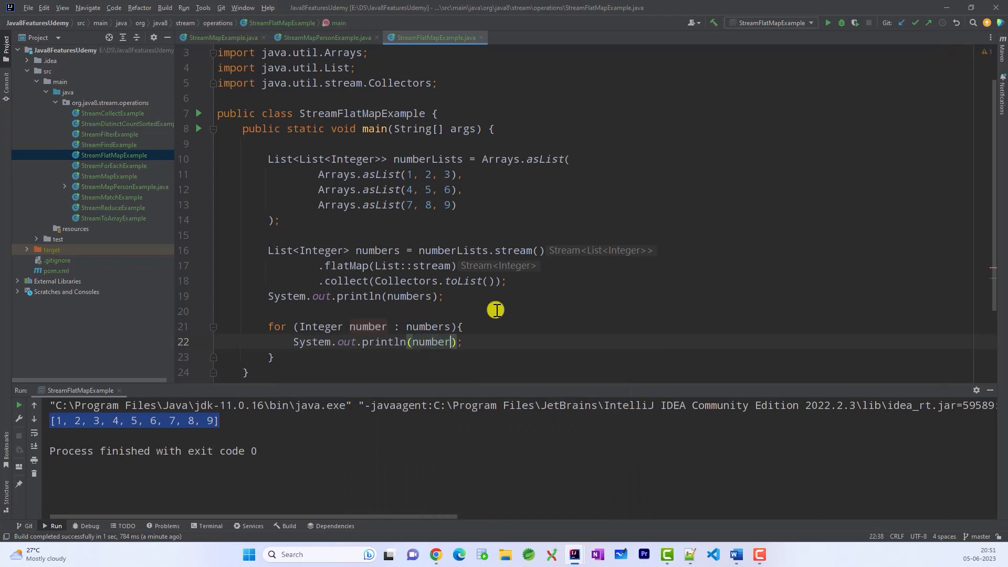
mouse_move(307, 290)
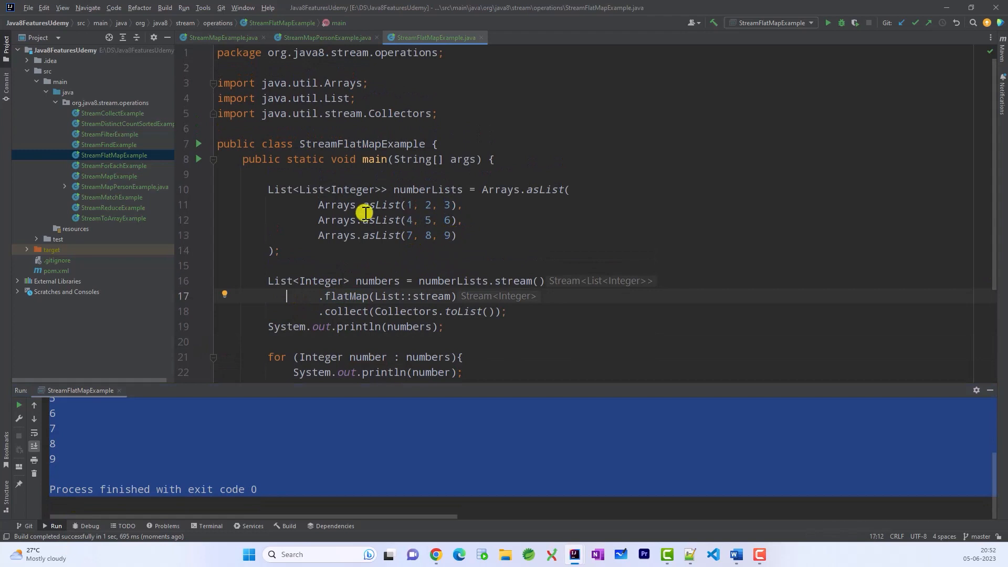
click(273, 220)
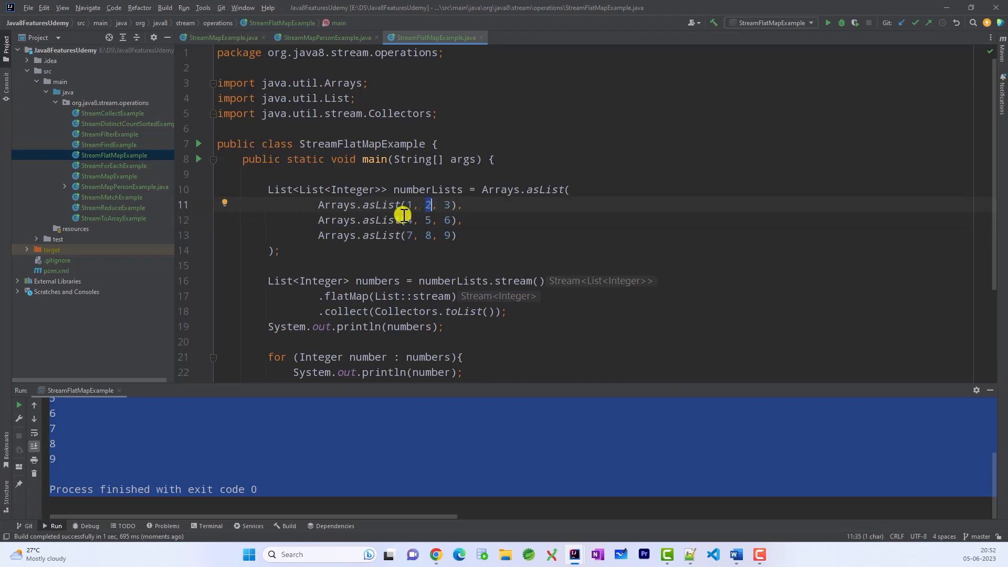
mouse_move(275, 254)
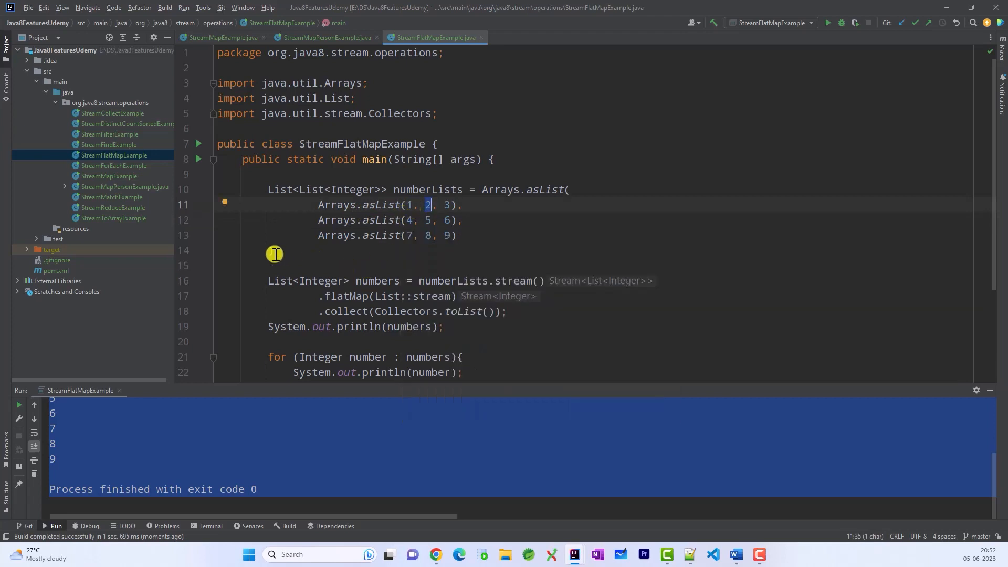